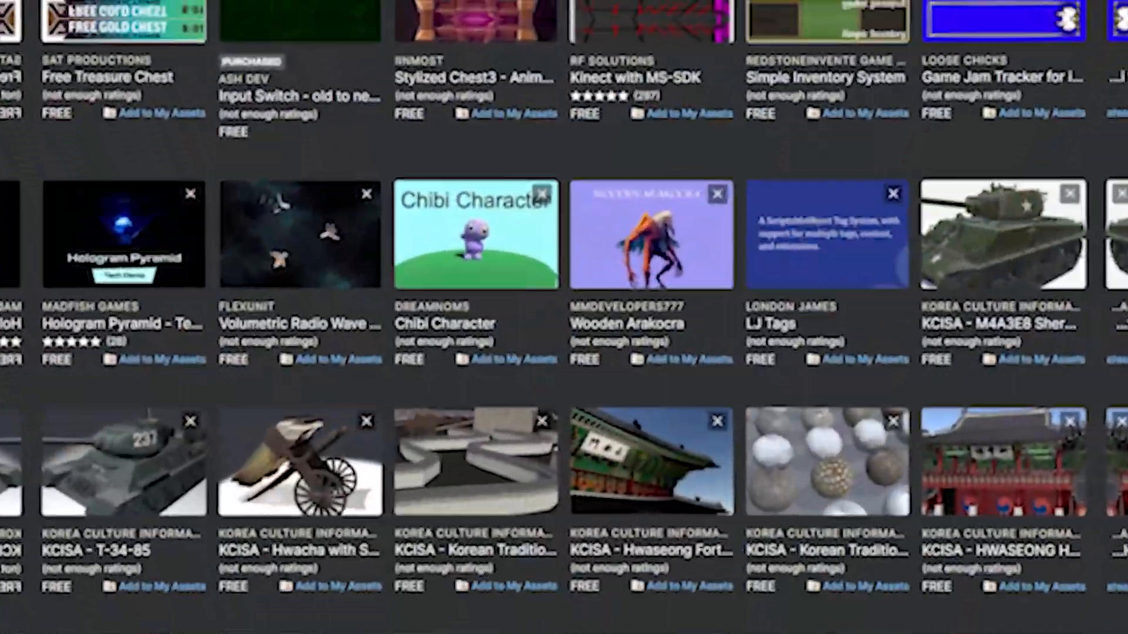
In Play mode, move Chilli, Cracker, Bean Soup and Blueberry all into the Chest grid
{"action": "scroll", "scroll_direction": "down", "scroll_amount": 3}
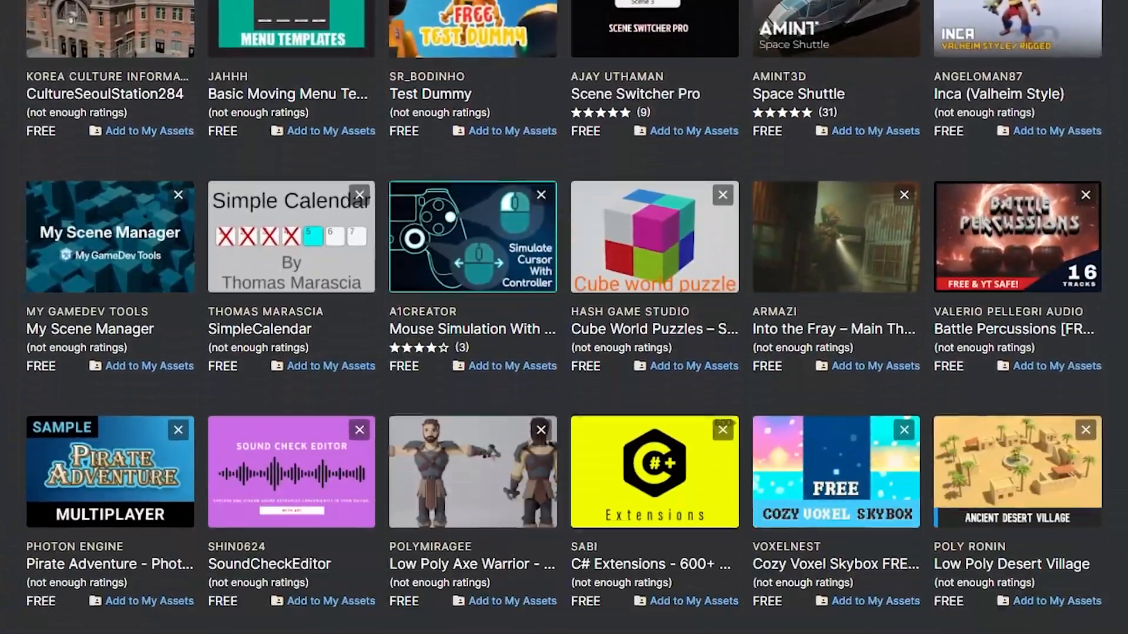
{"action": "scroll", "scroll_direction": "down", "scroll_amount": 3}
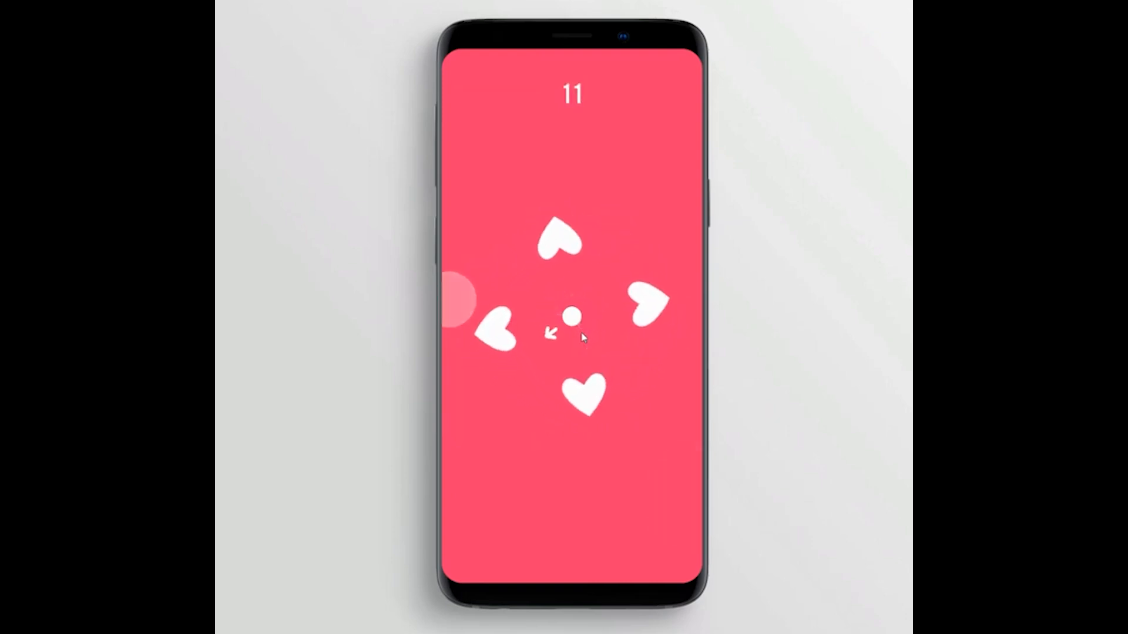
{"action": "left_click", "coordinate": [570, 317]}
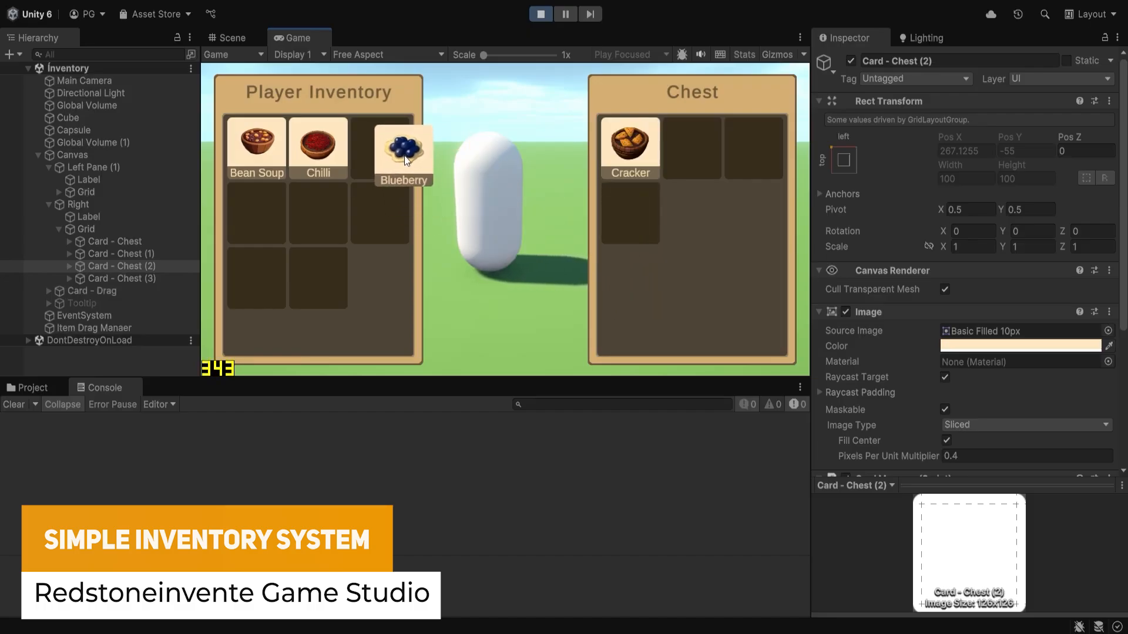
{"action": "left_click_drag", "start_coordinate": [630, 148], "coordinate": [295, 208]}
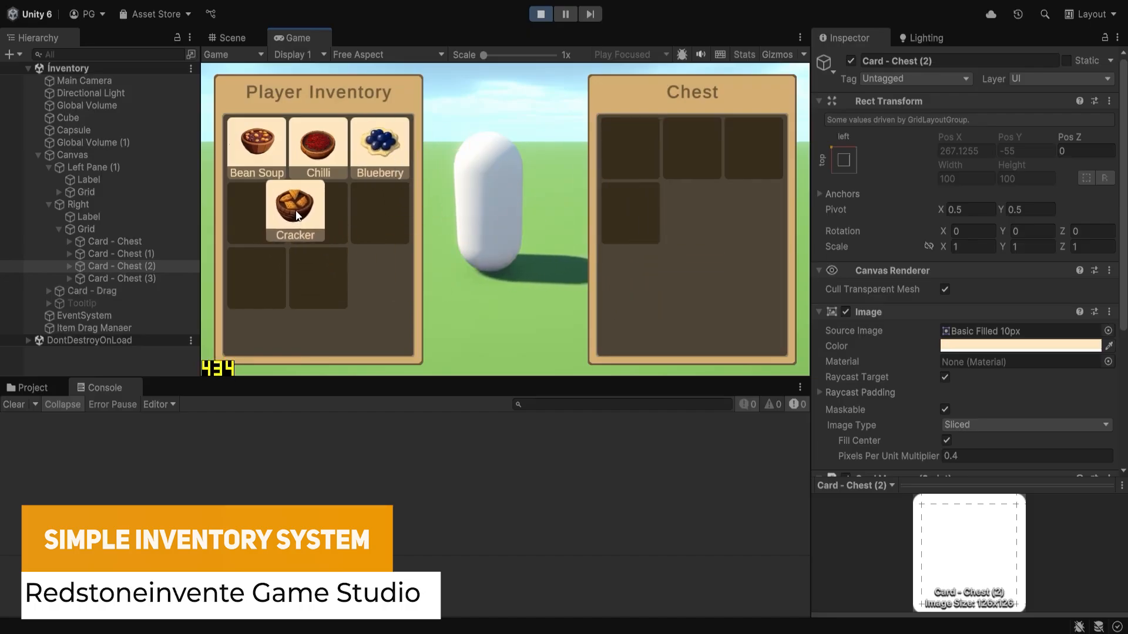
{"action": "left_click_drag", "start_coordinate": [317, 140], "coordinate": [629, 141]}
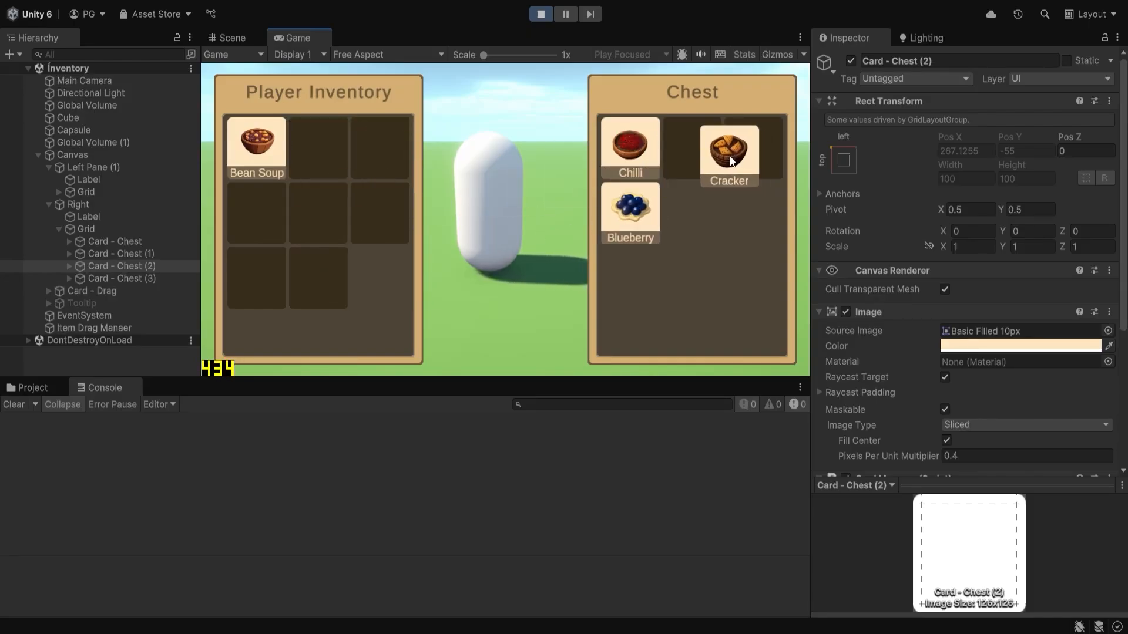
{"action": "left_click_drag", "start_coordinate": [256, 141], "coordinate": [753, 147]}
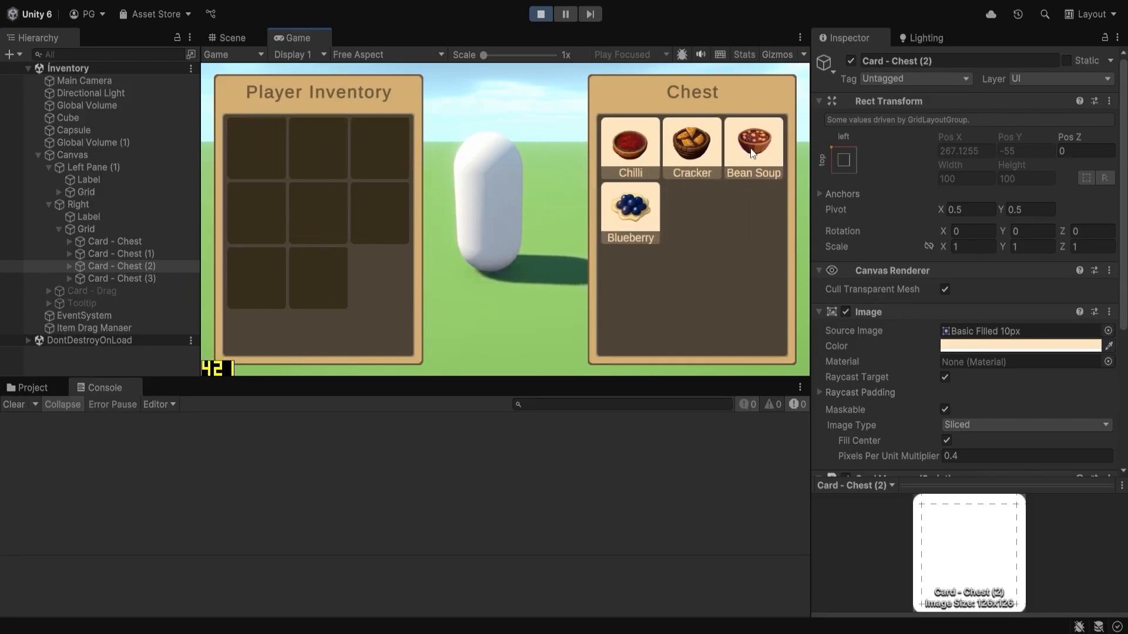
{"action": "mouse_move", "coordinate": [754, 149]}
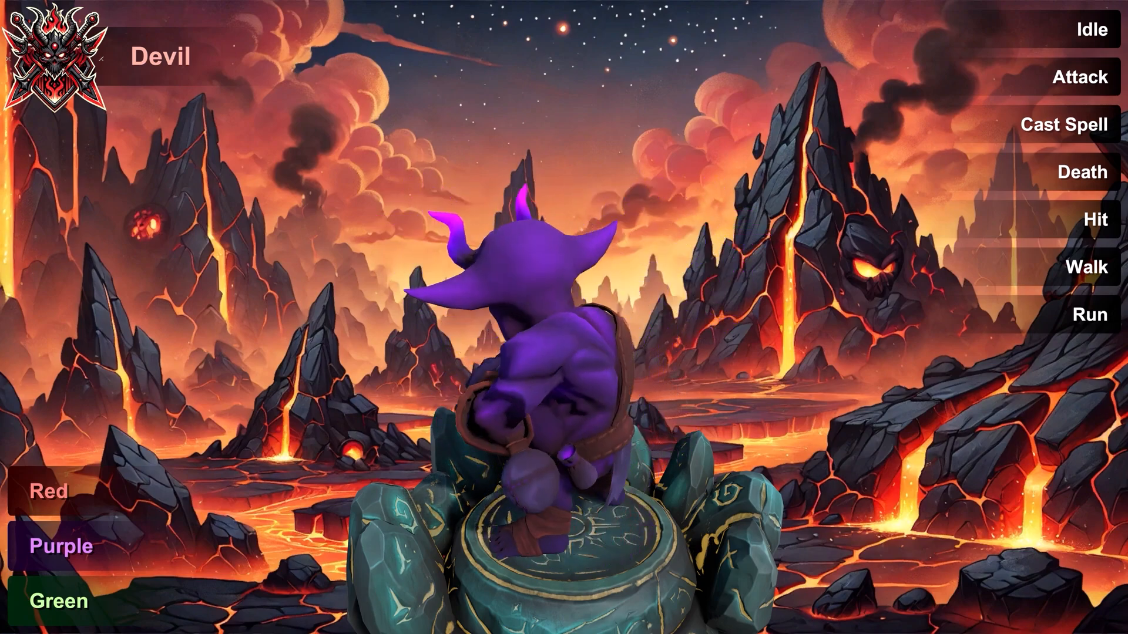
{"action": "left_click", "coordinate": [58, 600]}
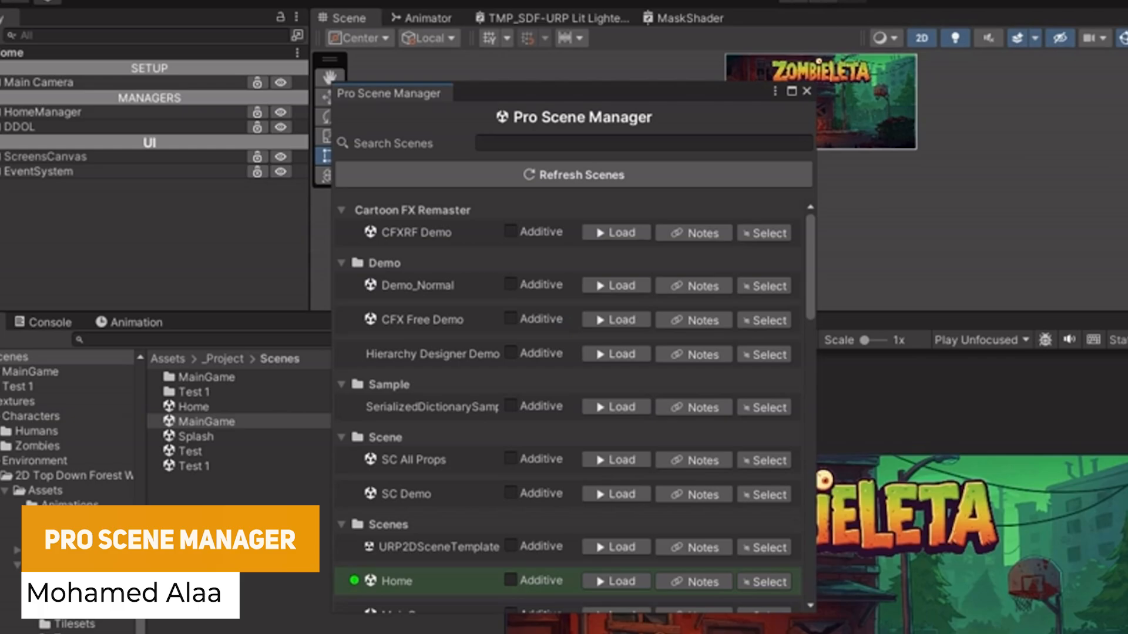
Scroll the Pro Scene Manager list and select Splash to ping it in Scenes
{"action": "scroll", "scroll_direction": "down", "scroll_amount": 3}
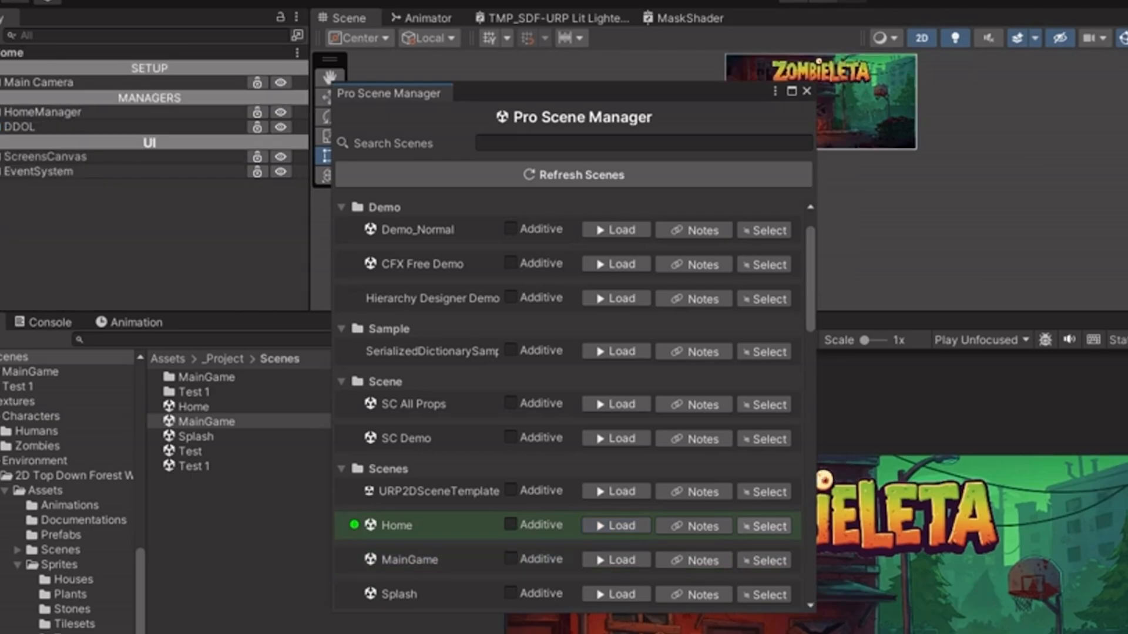
{"action": "left_click", "coordinate": [195, 436]}
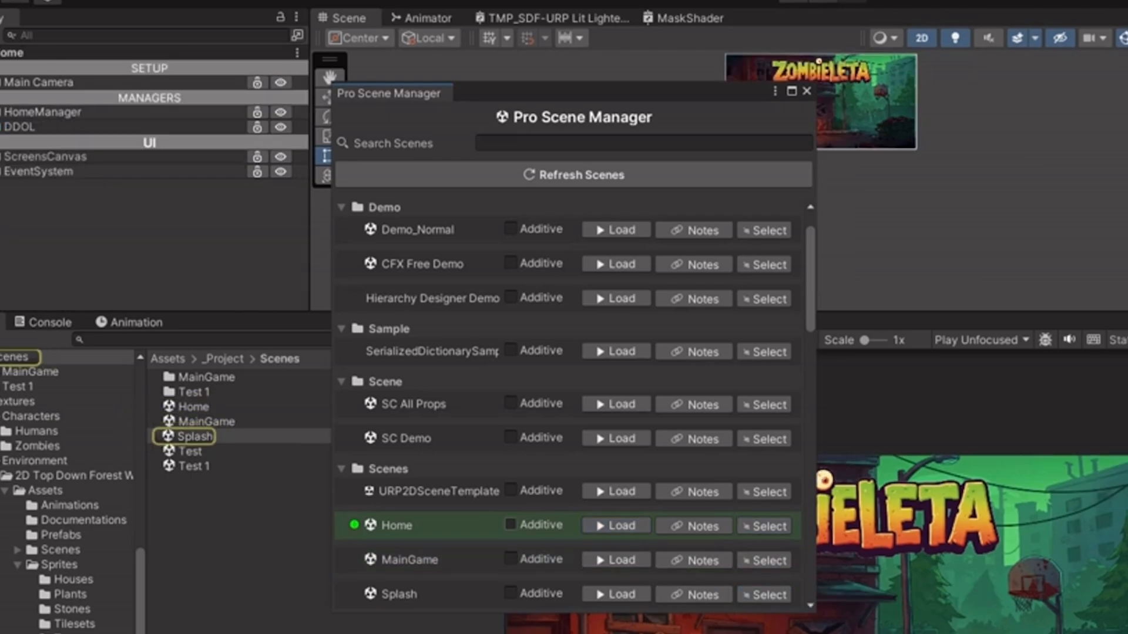
{"action": "scroll", "scroll_direction": "down", "scroll_amount": 3}
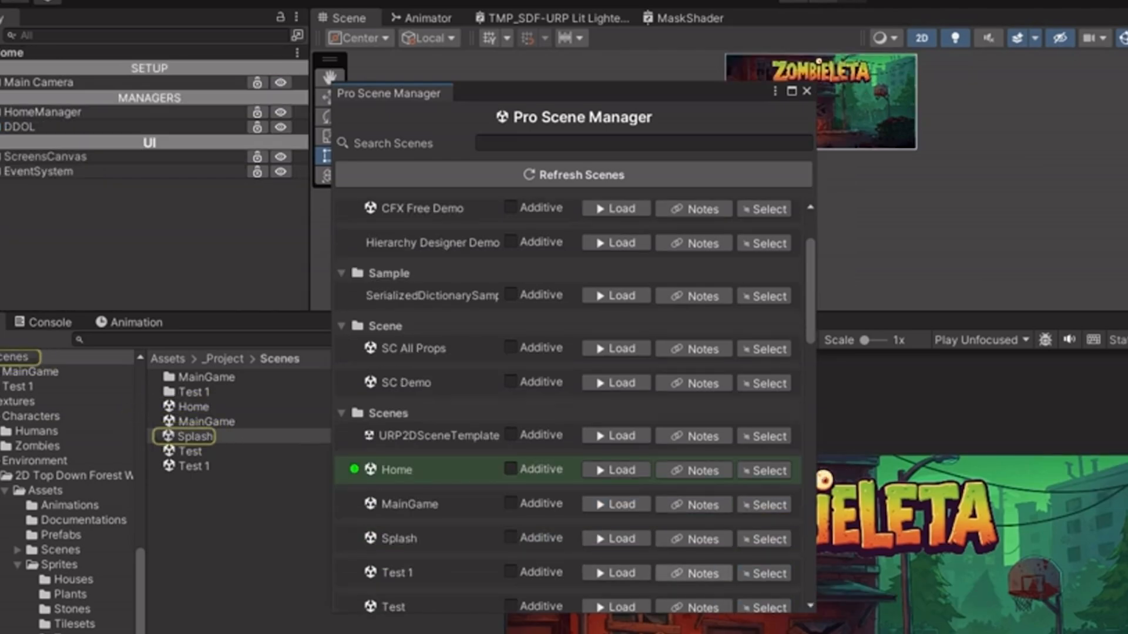
{"action": "left_click", "coordinate": [692, 573]}
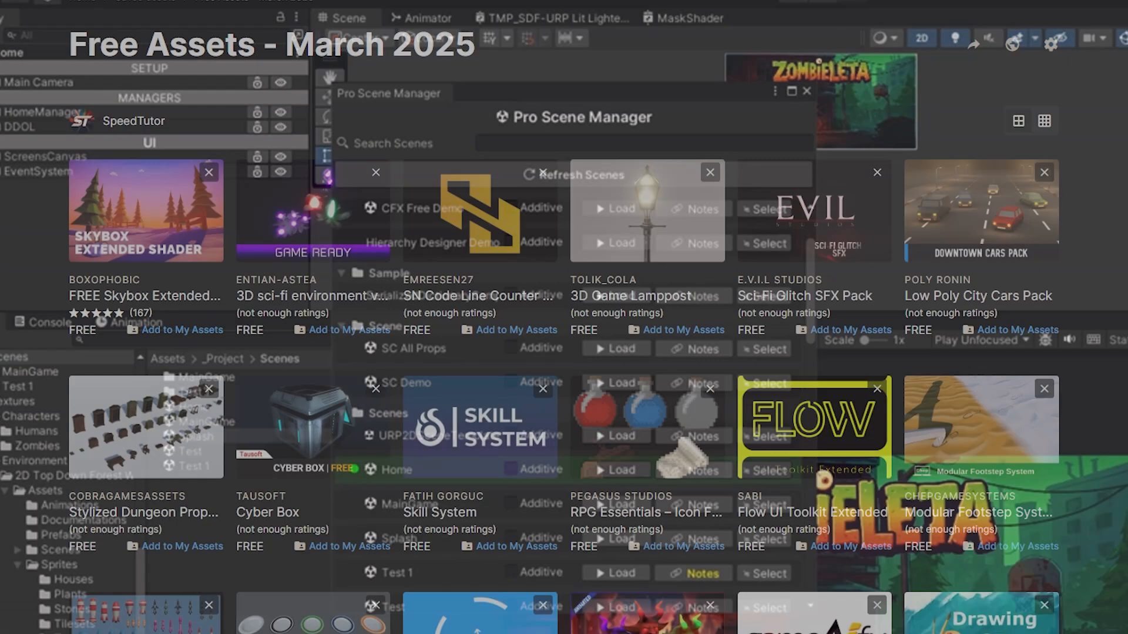
{"action": "scroll", "scroll_direction": "down", "scroll_amount": 3}
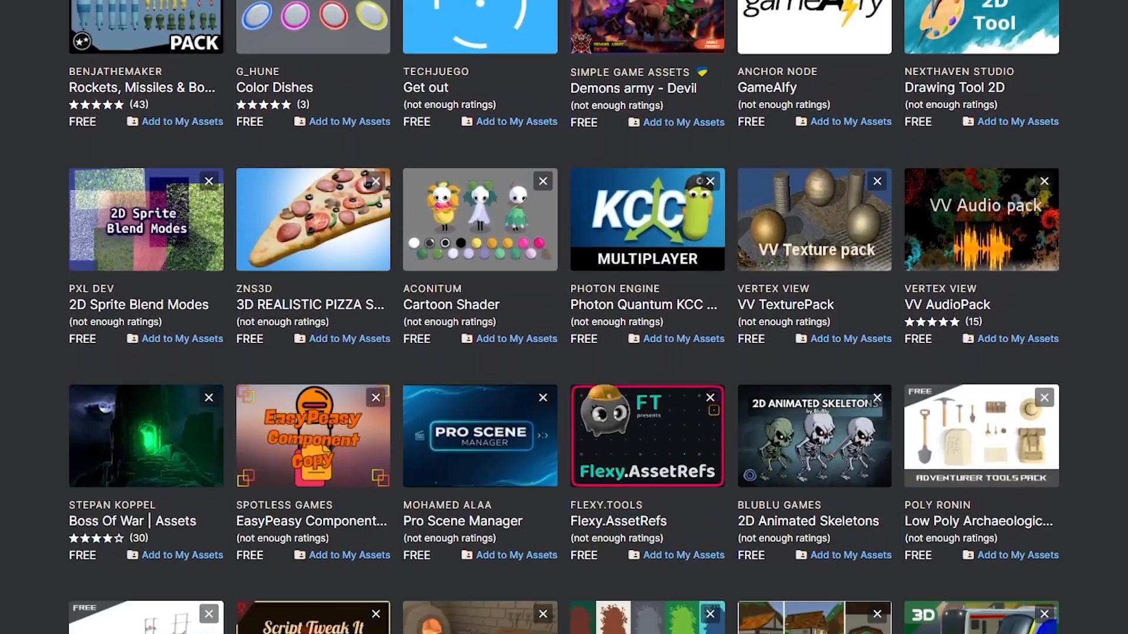
{"action": "scroll", "scroll_direction": "down", "scroll_amount": 3}
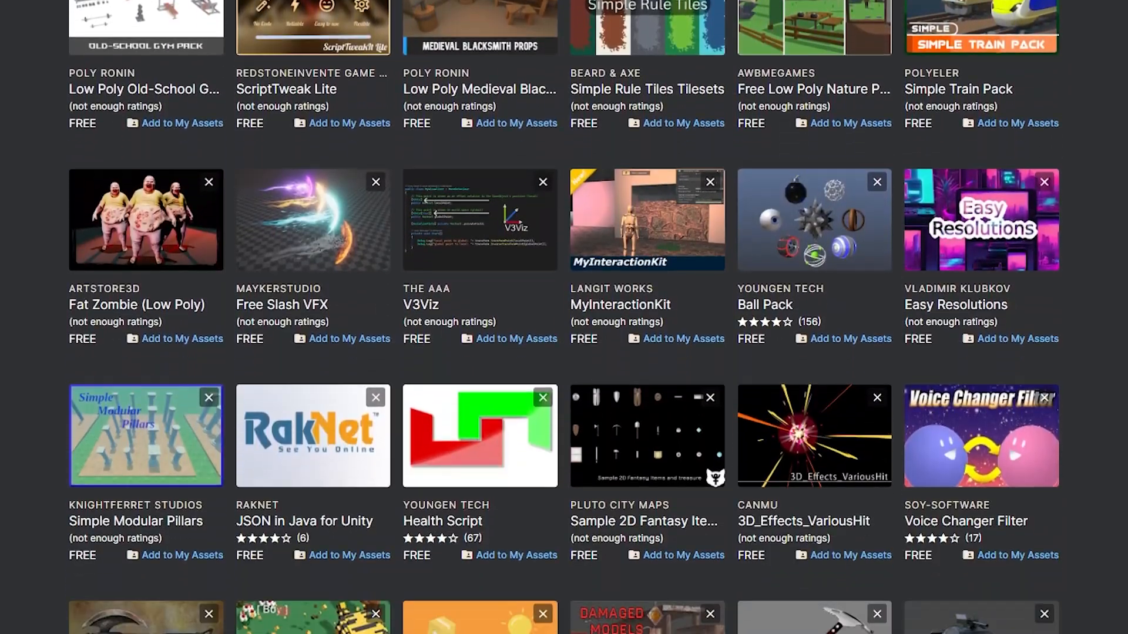
{"action": "scroll", "scroll_direction": "down", "scroll_amount": 3}
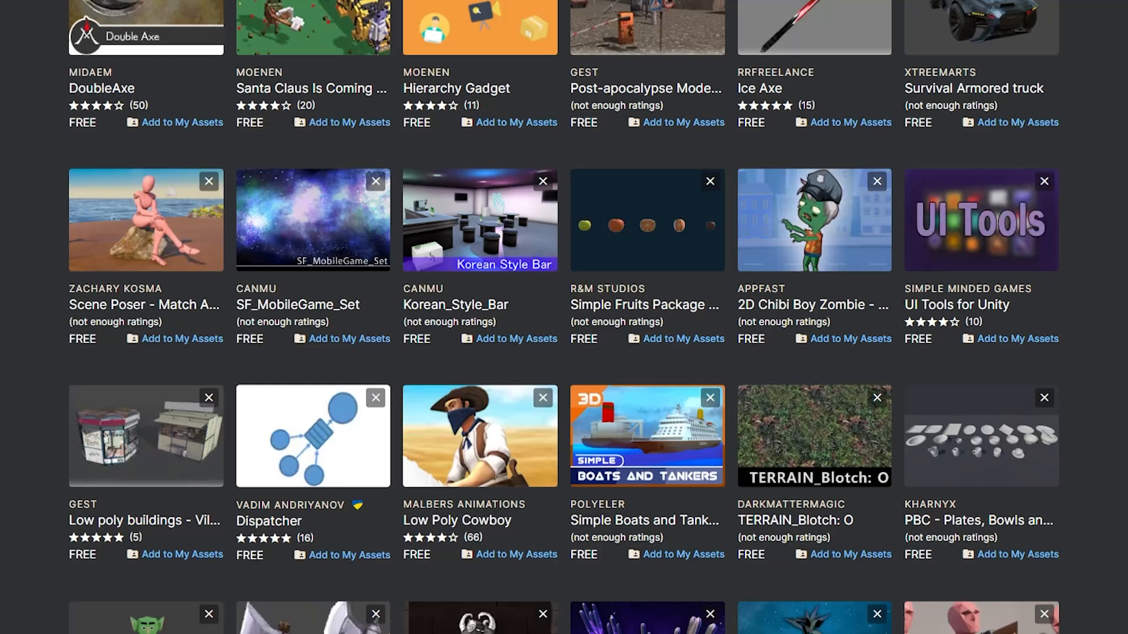
{"action": "scroll", "scroll_direction": "down", "scroll_amount": 3}
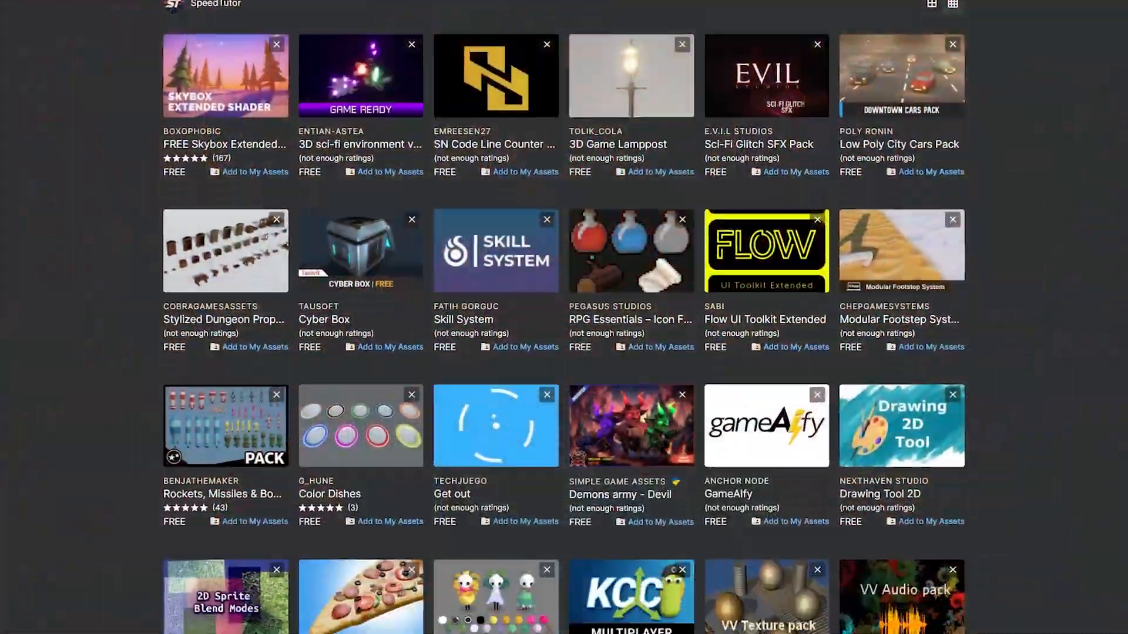
{"action": "scroll", "scroll_direction": "down", "scroll_amount": 3}
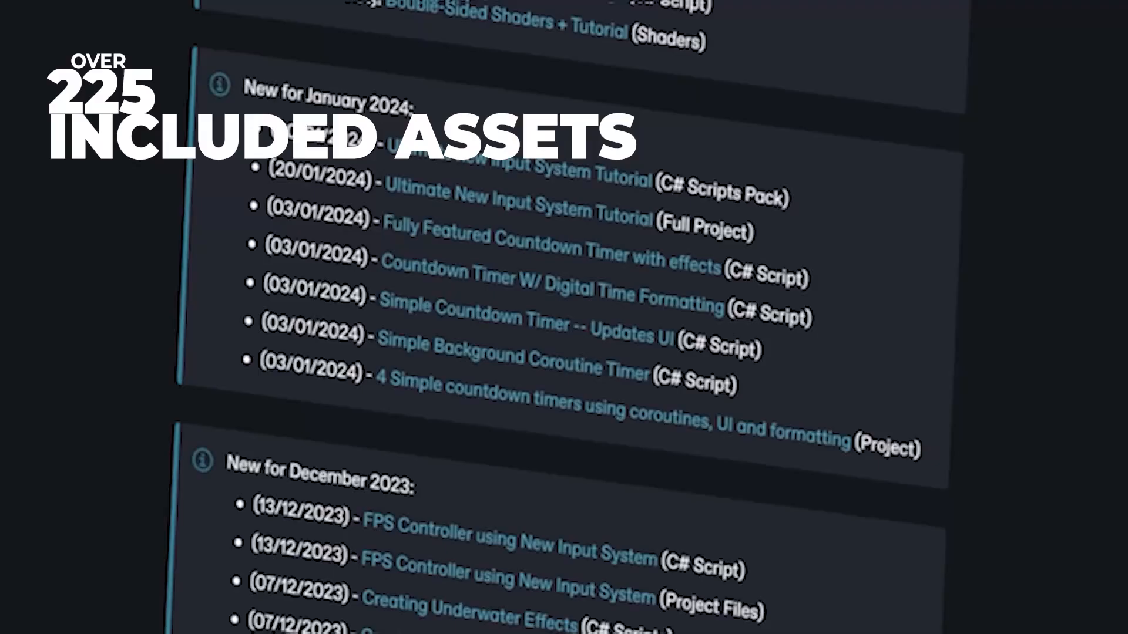
{"action": "scroll", "scroll_direction": "down", "scroll_amount": 3}
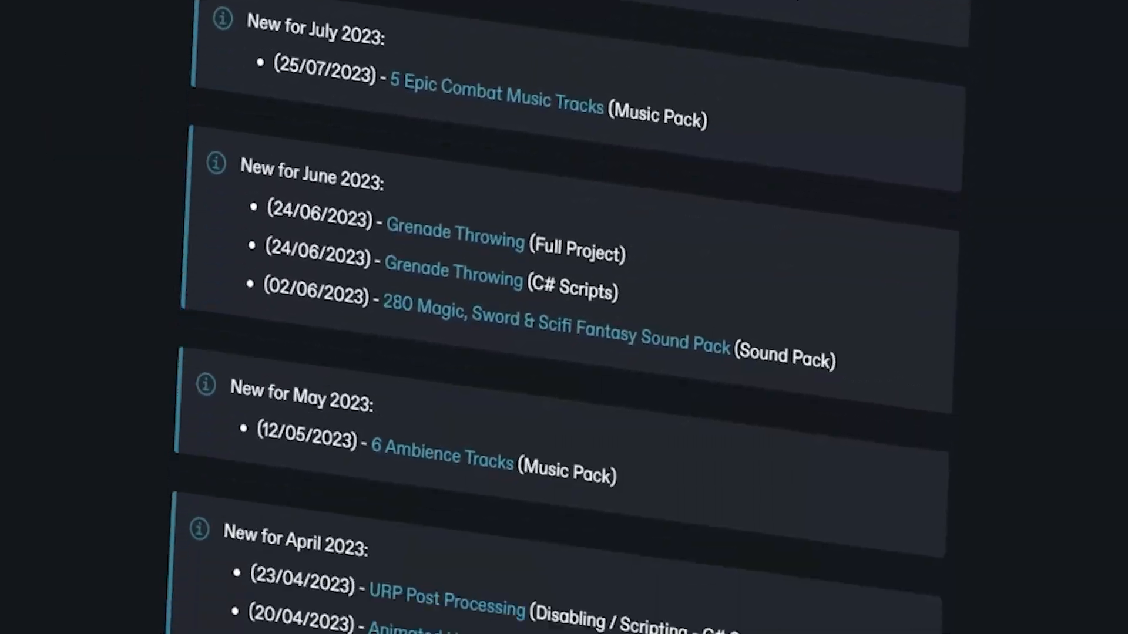